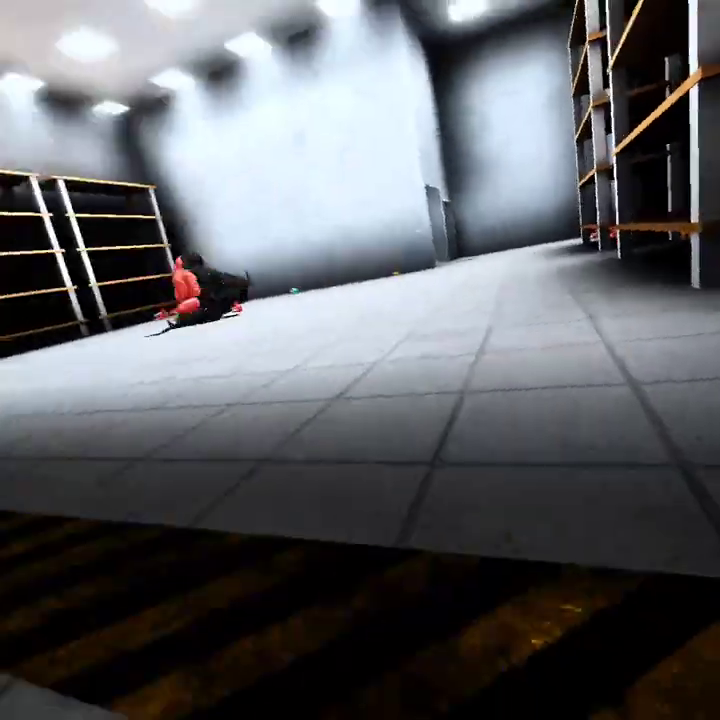
mouse_move(360, 360)
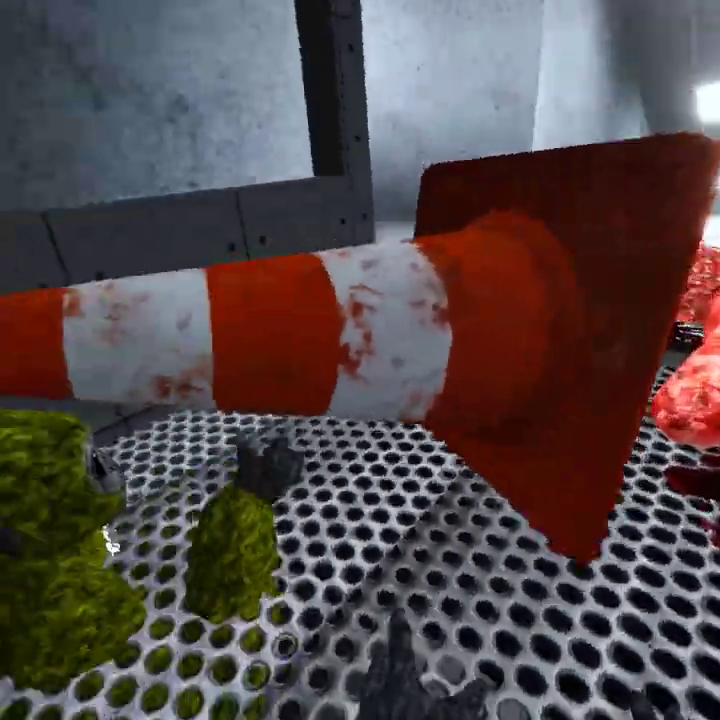
mouse_move(360, 360)
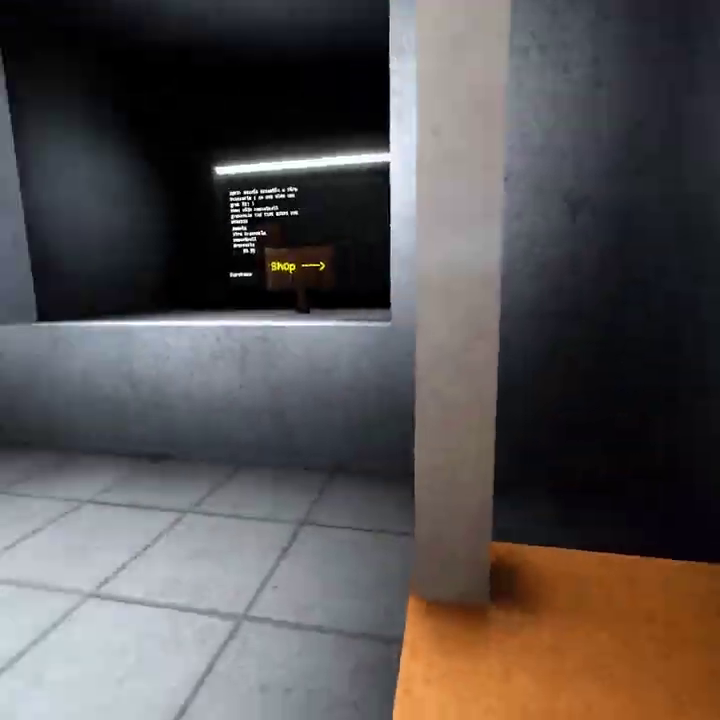